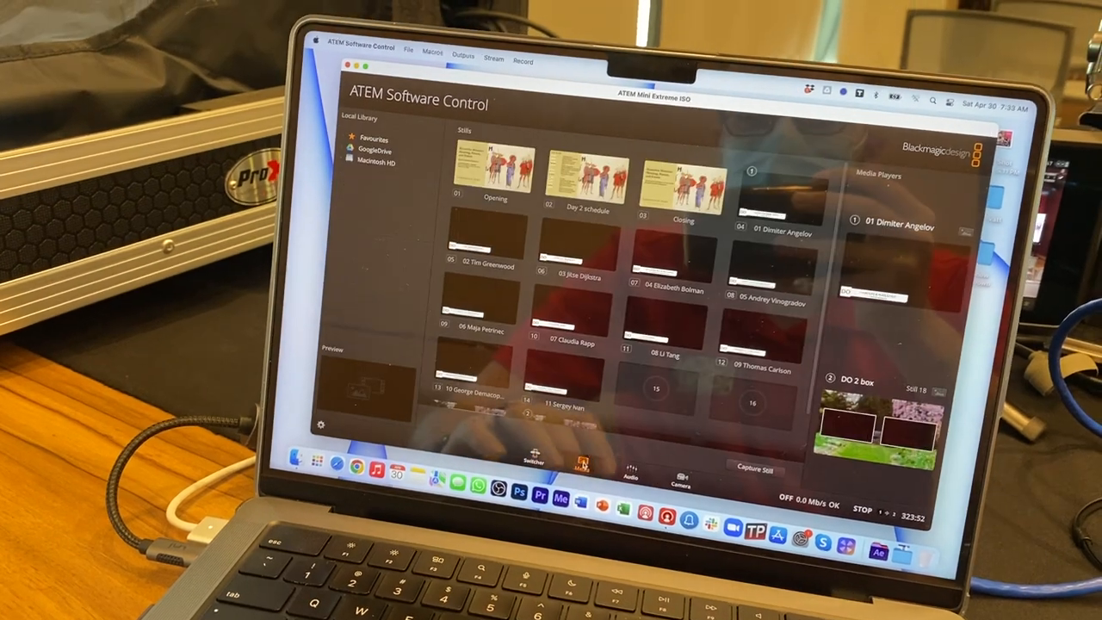
# - Show the 'DO pip' and 'DO 2 box' stills in the media pool with the Macros window open
pyautogui.scroll(-3)
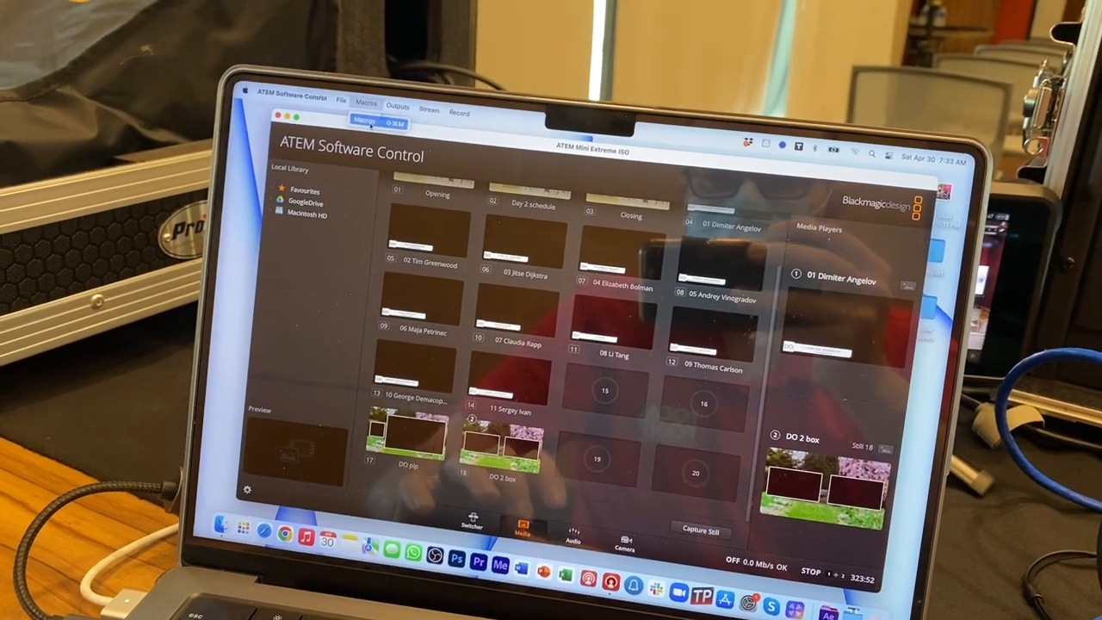
pyautogui.click(367, 103)
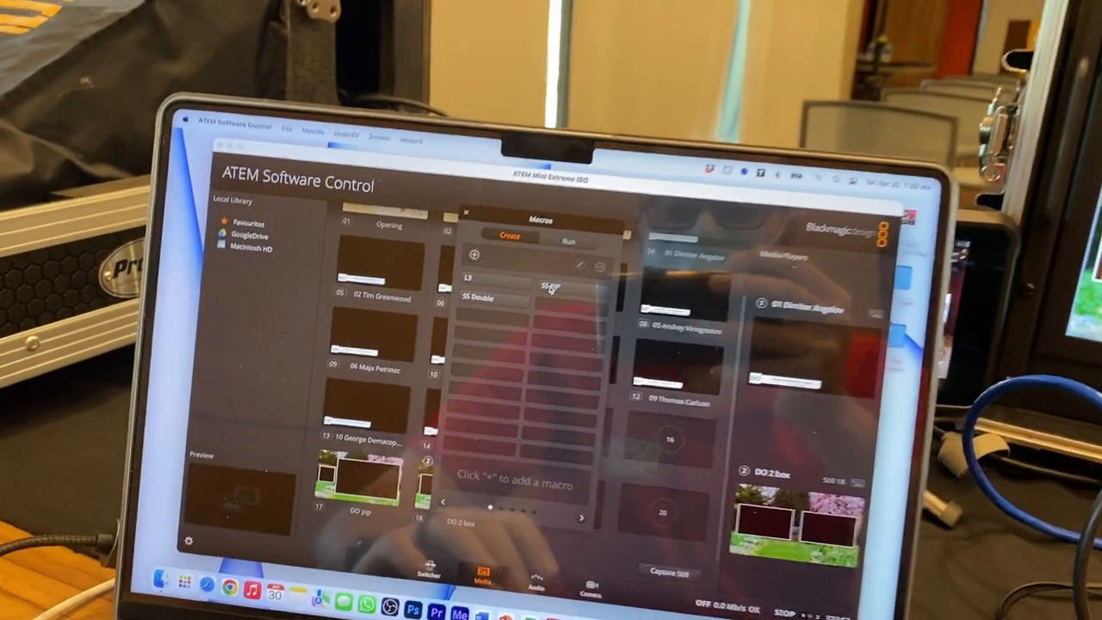